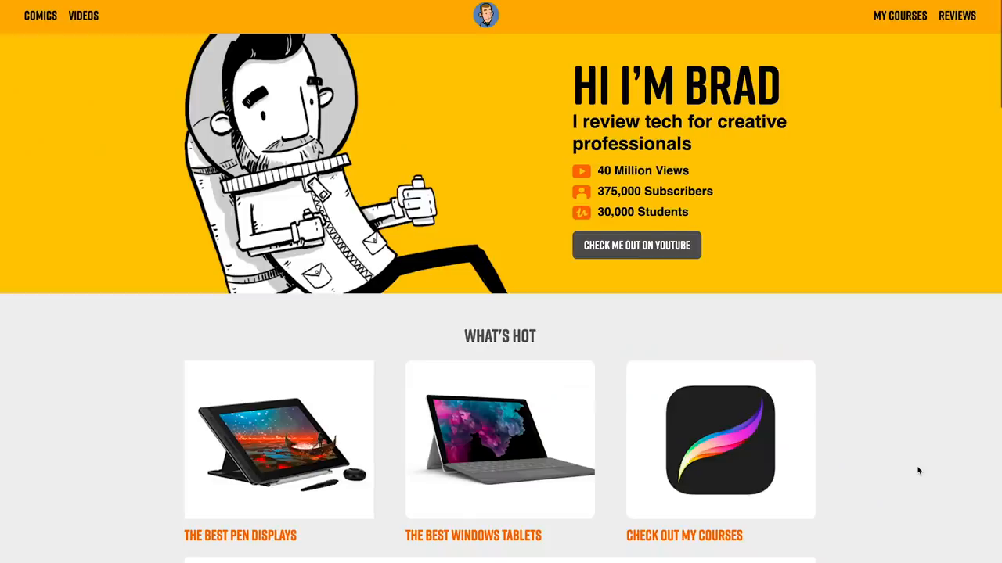
Scroll the Wacom Cintiq alternatives article down to the Favorite 13" and 12" section.
scroll("down", 3)
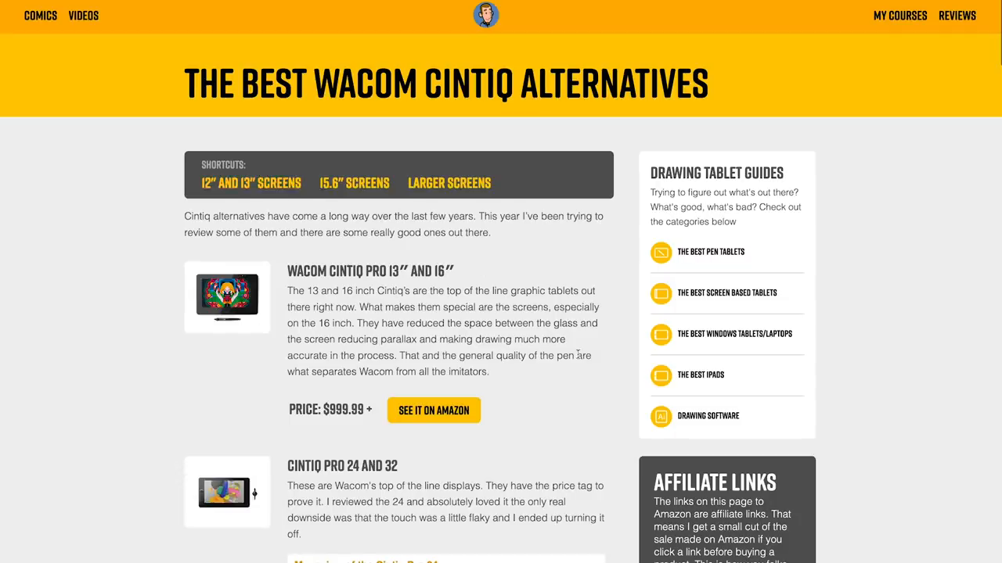
scroll("down", 3)
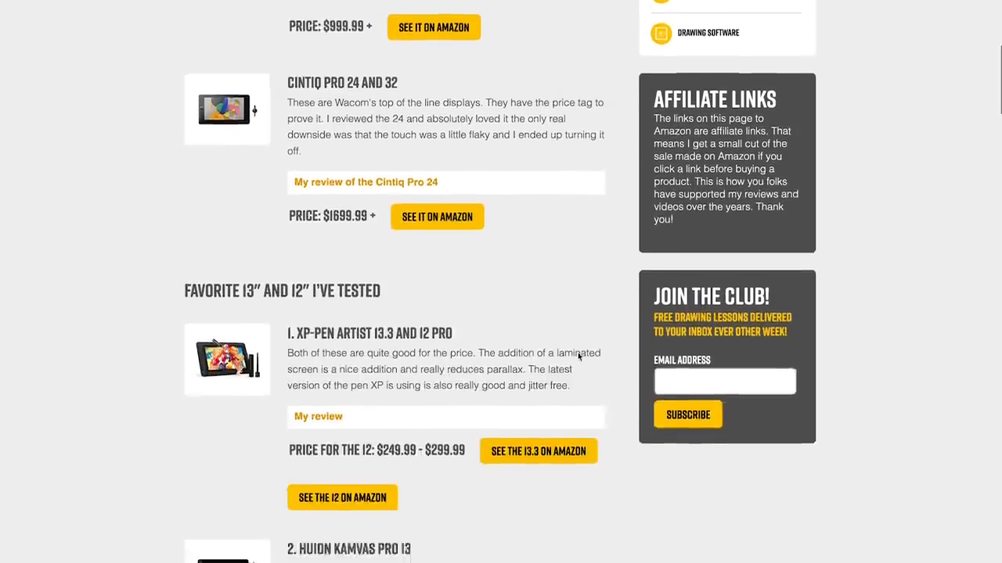
scroll("down", 3)
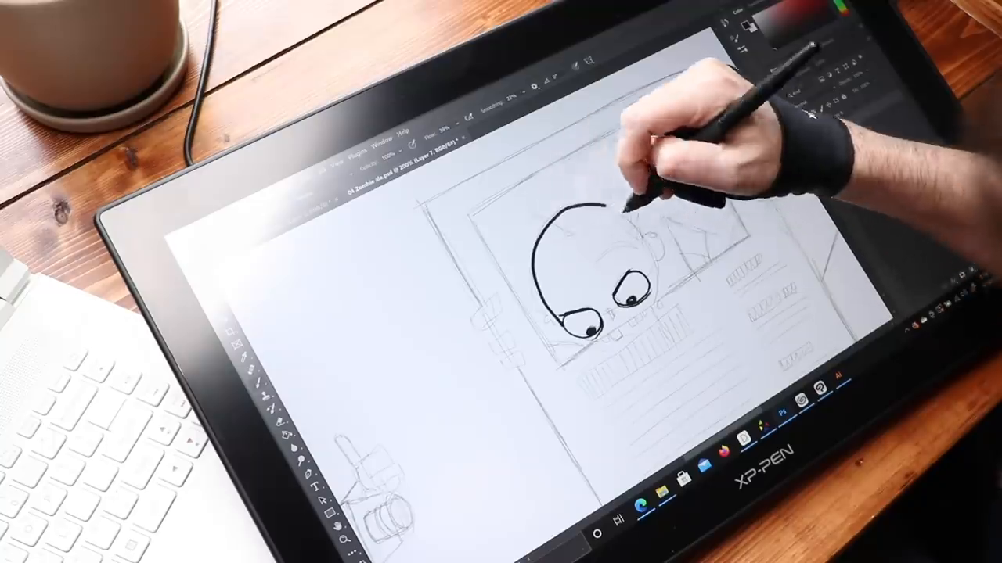
Sketch the character's head in one panel and a standing figure in the right-hand panel.
left_click_drag(634, 203, 626, 222)
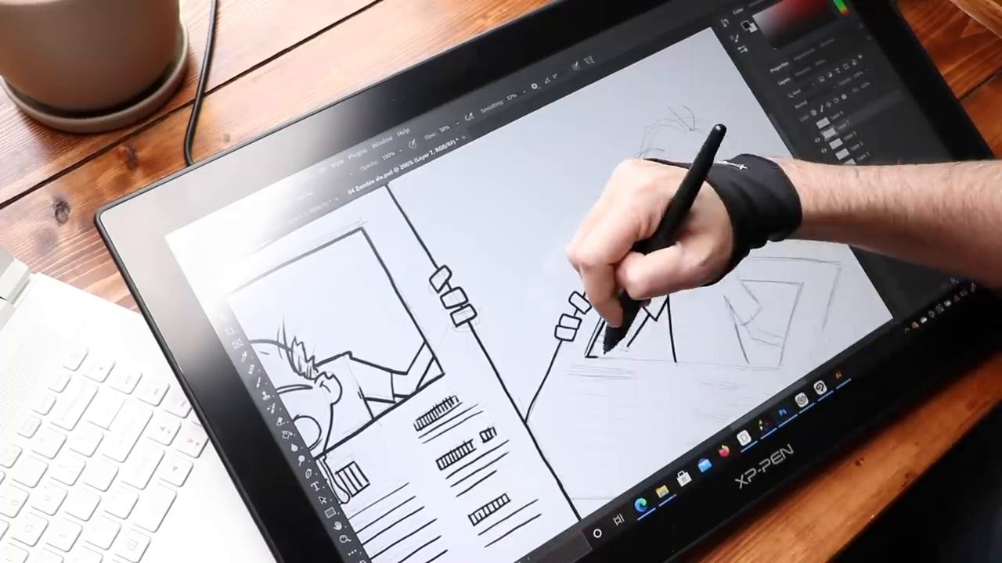
left_click_drag(618, 345, 673, 251)
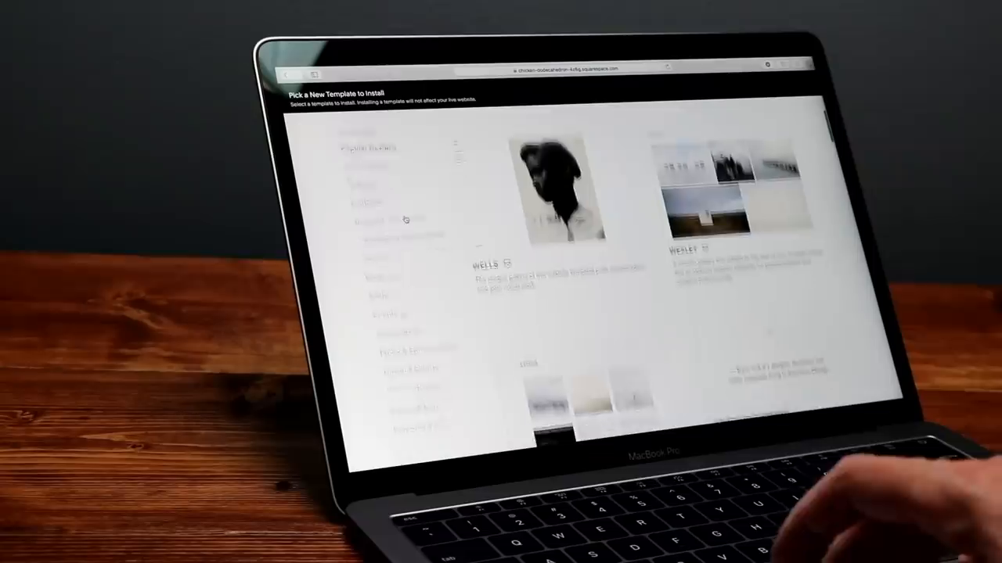
Scroll through the template picker, then select the scheduling availability settings.
scroll("down", 3)
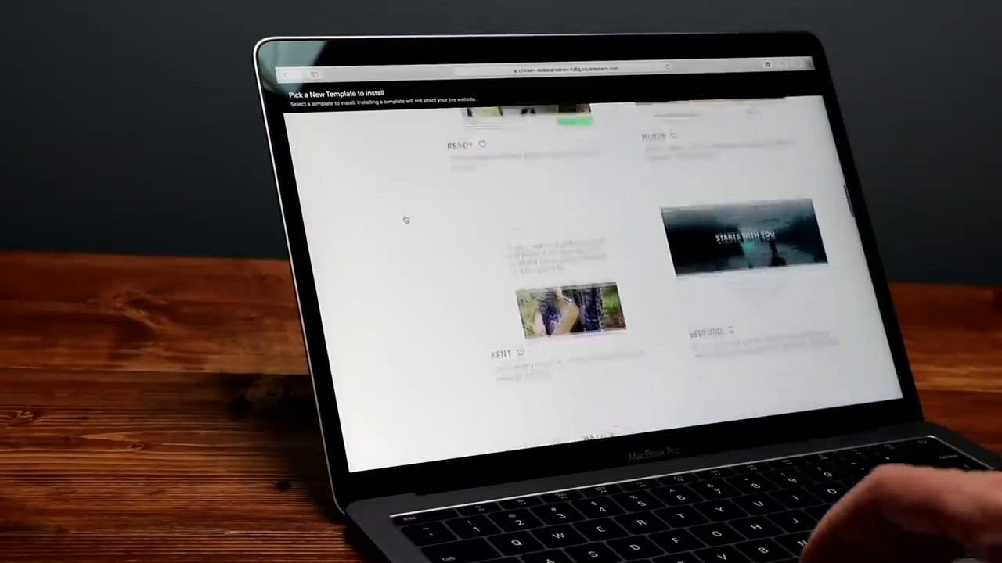
scroll("down", 3)
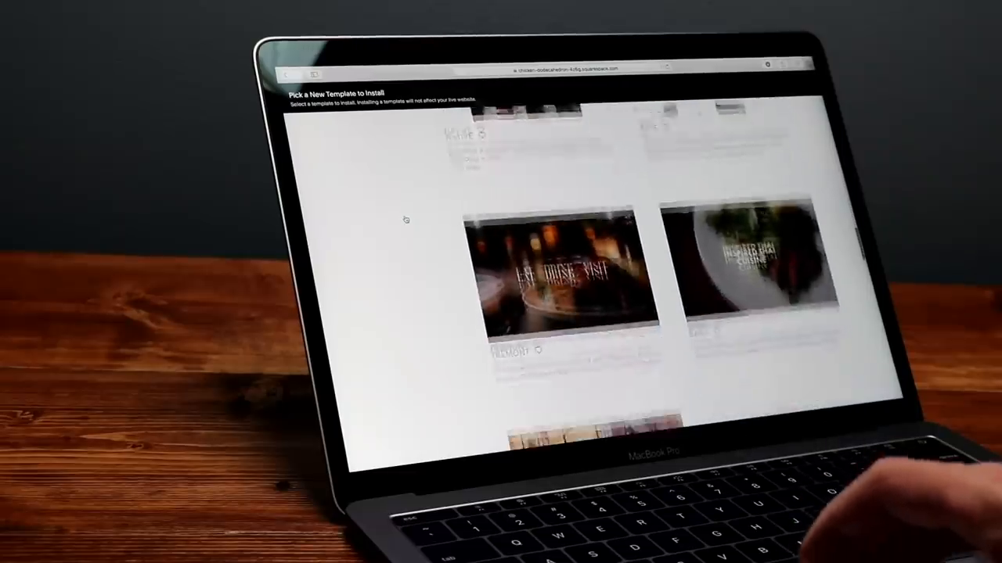
scroll("down", 3)
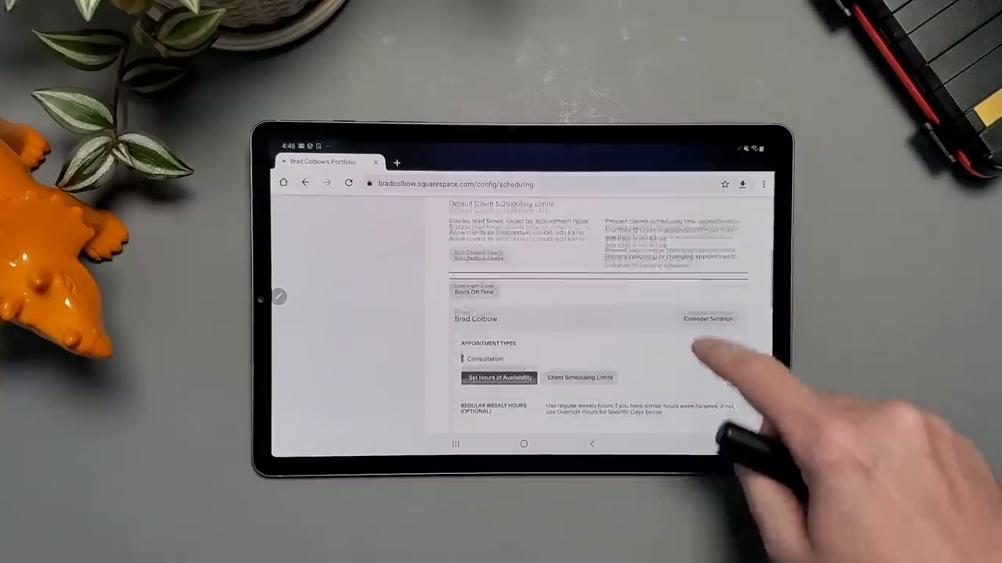
scroll("down", 3)
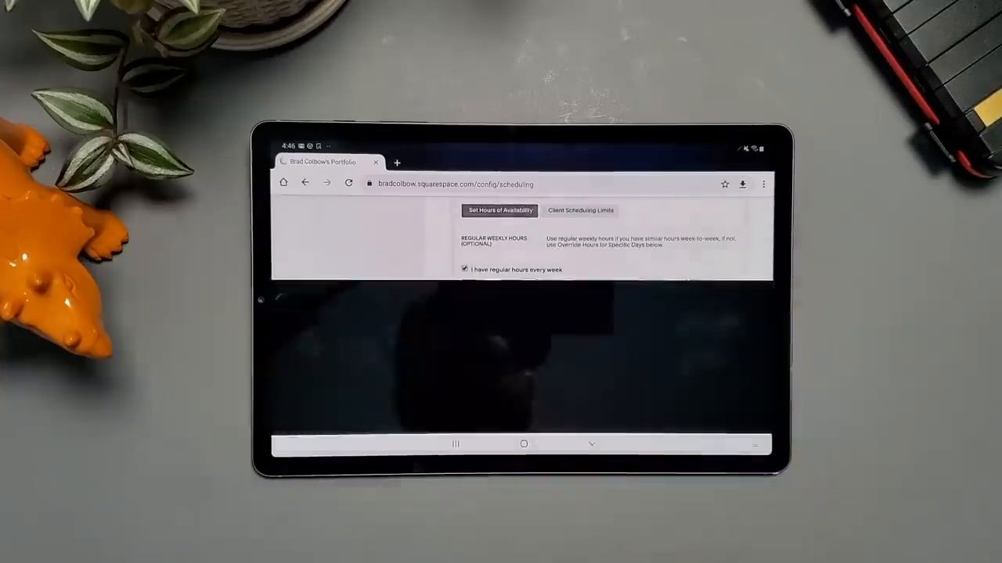
left_click(514, 243)
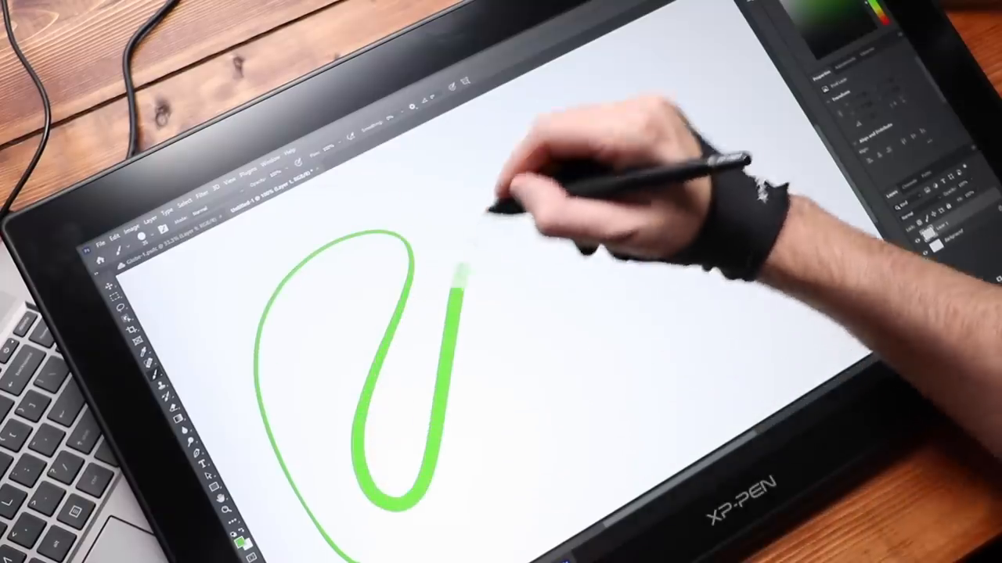
Paint a looping green stroke, then a single straight diagonal green line on a blank canvas.
left_click_drag(470, 281, 642, 297)
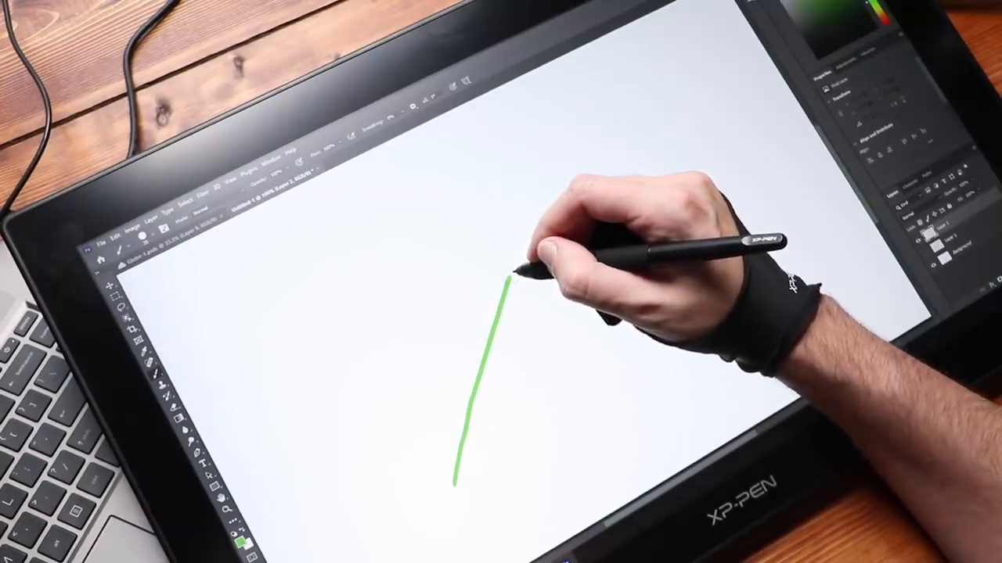
left_click_drag(517, 274, 555, 180)
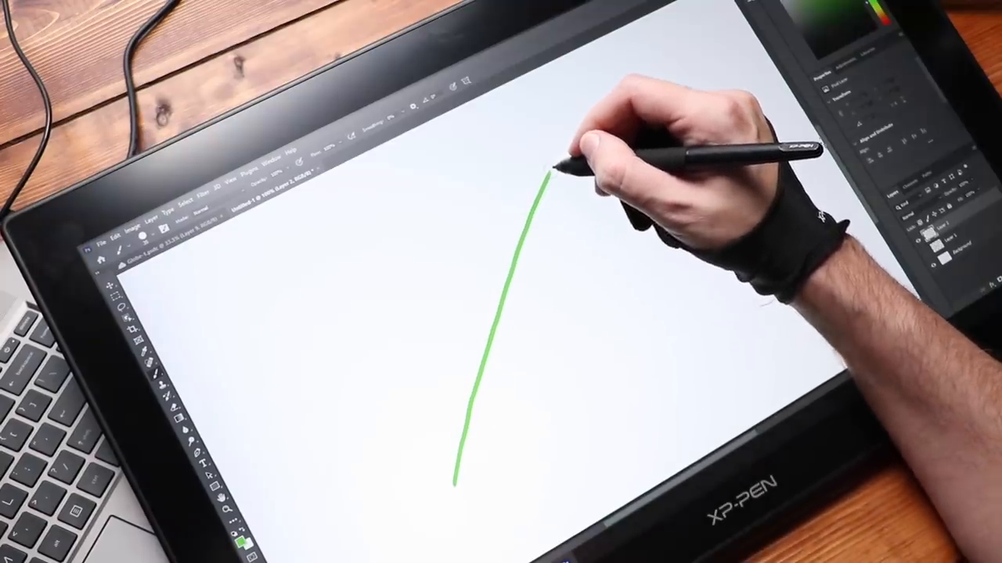